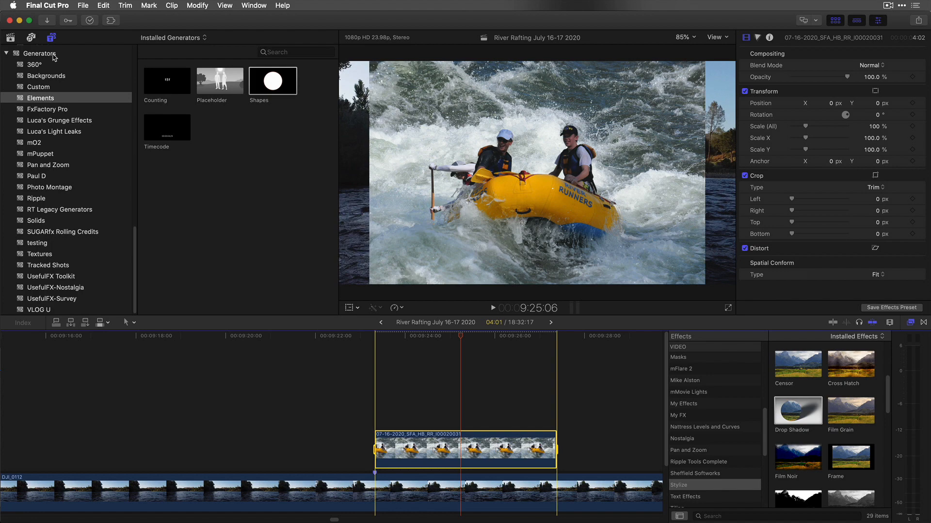
pyautogui.moveTo(249, 87)
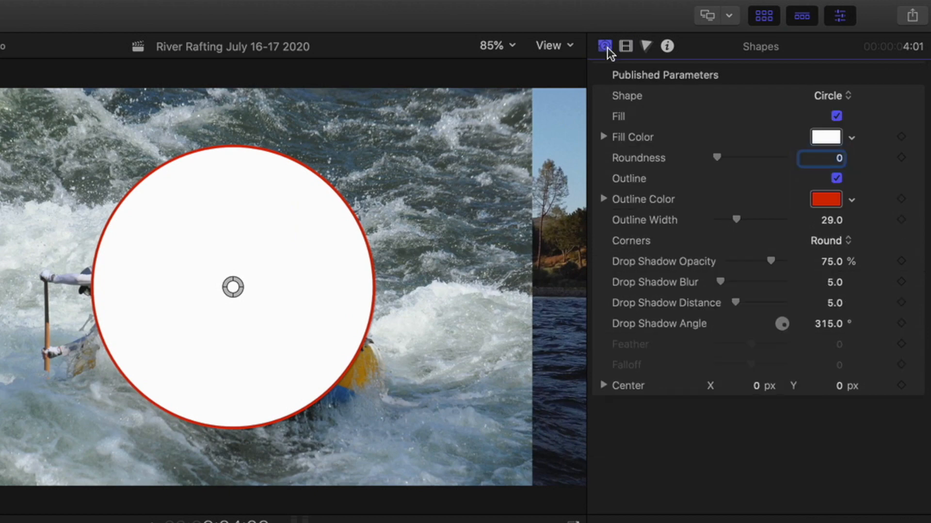
# - Keep the shape as Circle, turn off its red outline, and set drop shadow opacity to 0%
pyautogui.click(830, 95)
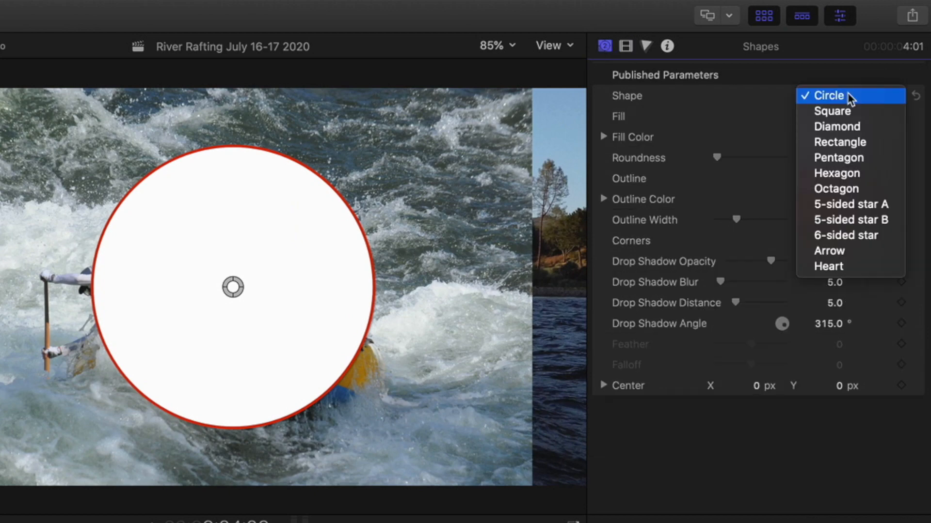
pyautogui.click(830, 95)
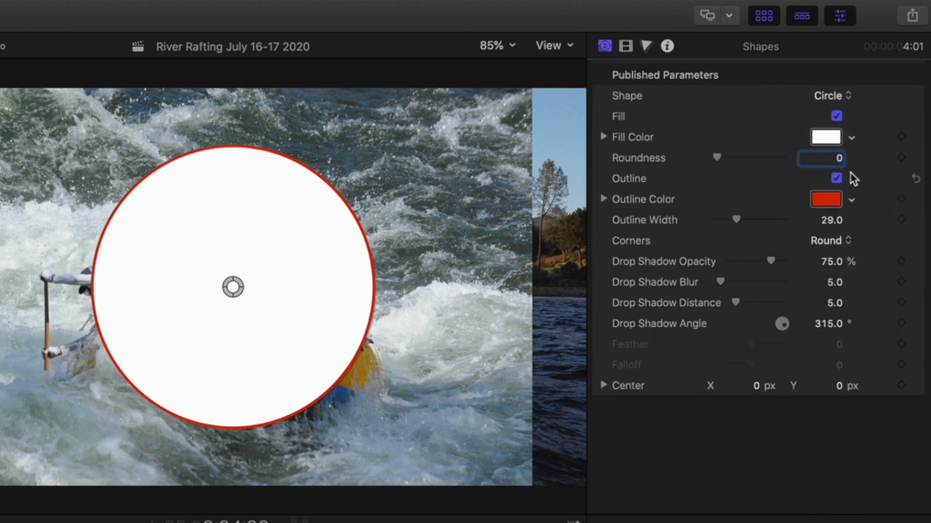
pyautogui.click(836, 178)
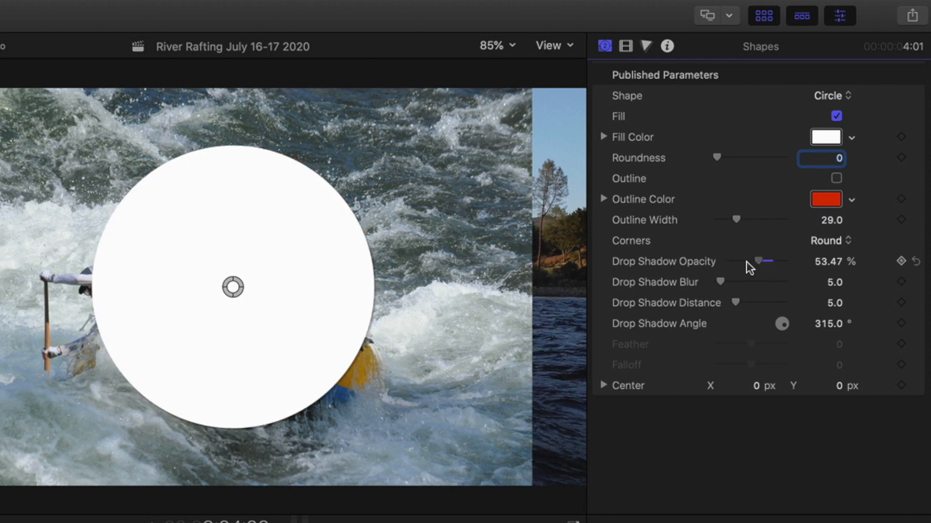
pyautogui.moveTo(768, 261); pyautogui.dragTo(730, 261)
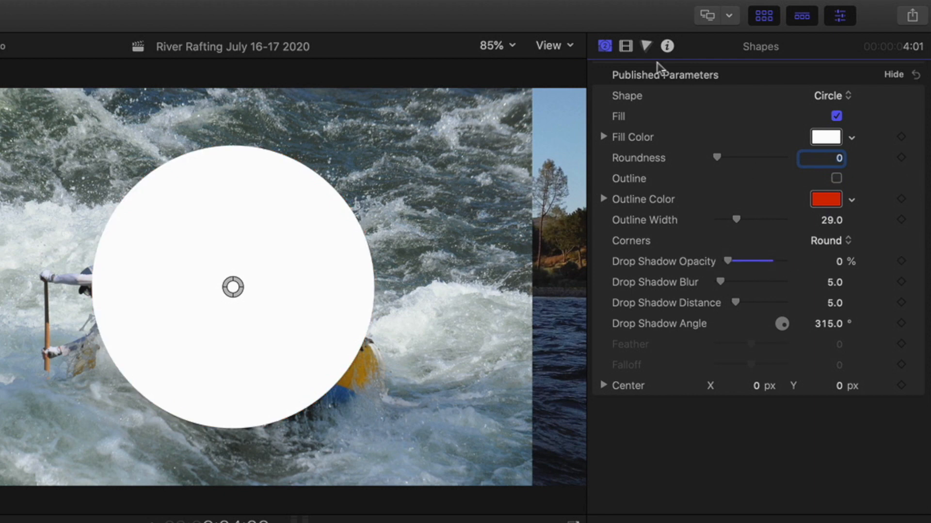
pyautogui.click(625, 46)
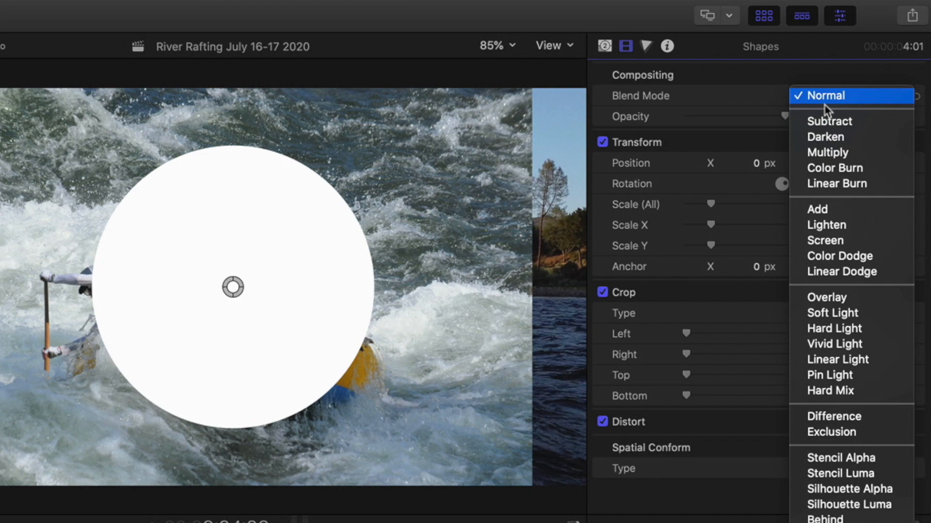
# - Set the circle's blend mode to Stencil Alpha so the rafting footage shows only inside it
pyautogui.click(841, 457)
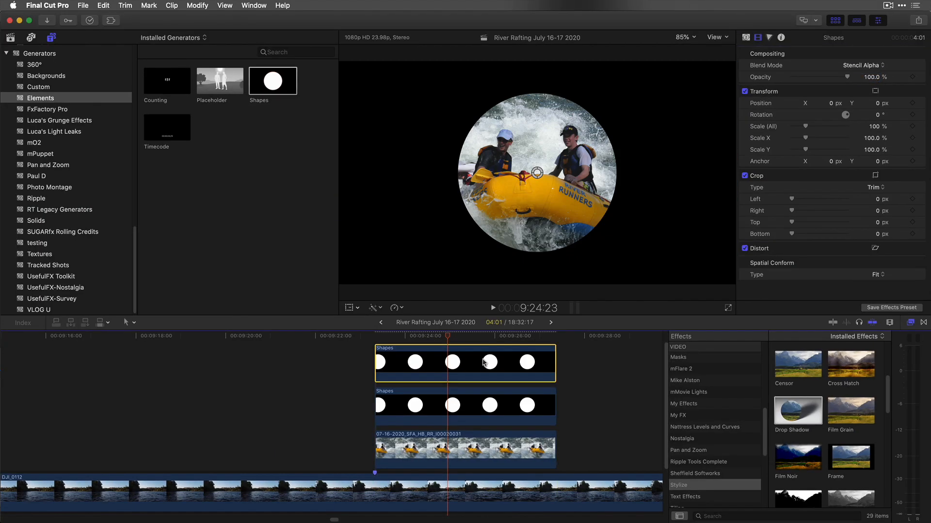
pyautogui.click(864, 64)
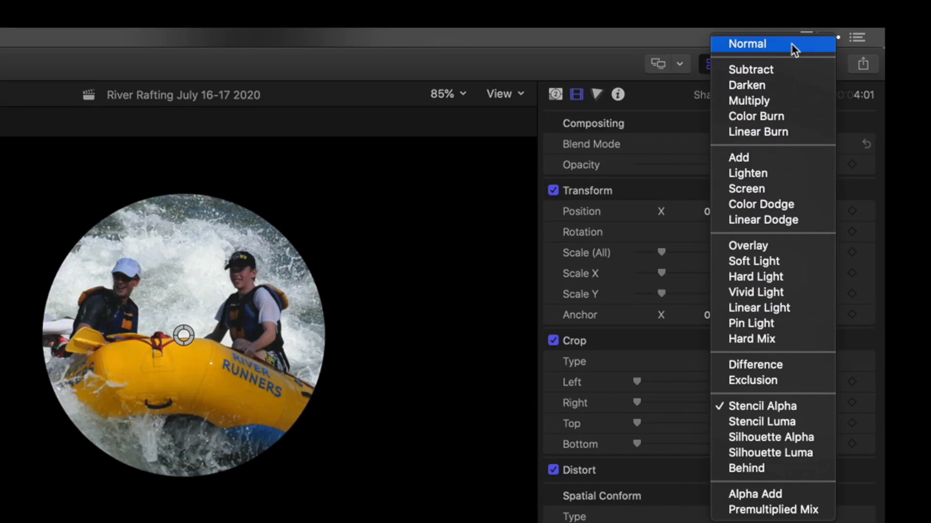
# - Set the top circle copy to Normal, nest the clips as a compound clip, scale to ~85% and shift right
pyautogui.click(746, 43)
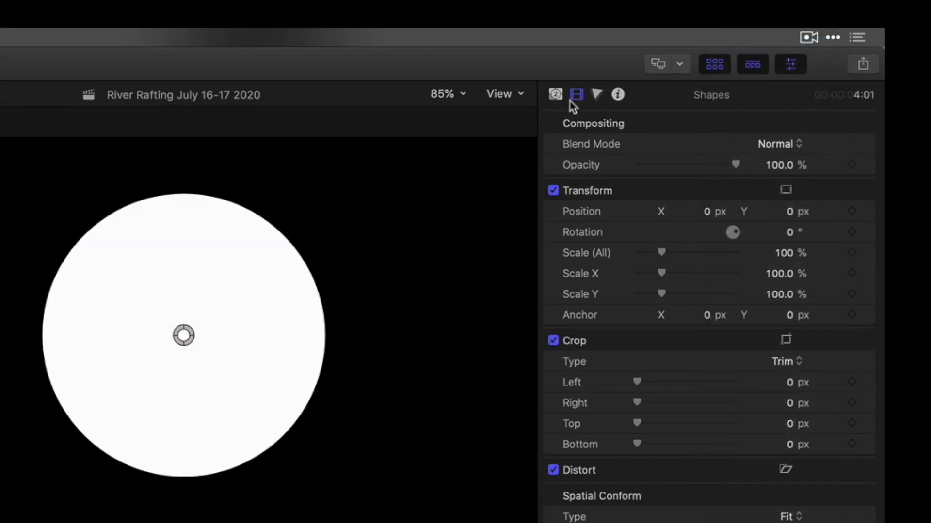
pyautogui.click(554, 95)
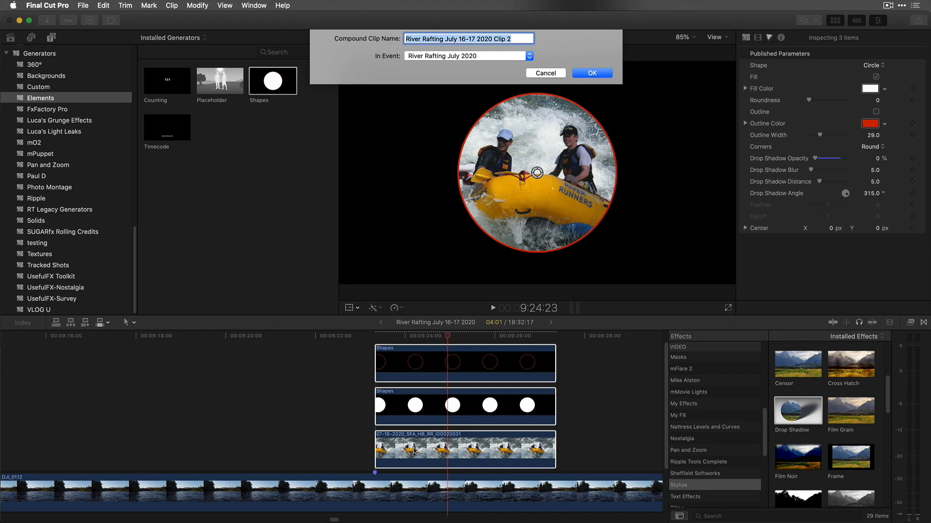
pyautogui.click(591, 72)
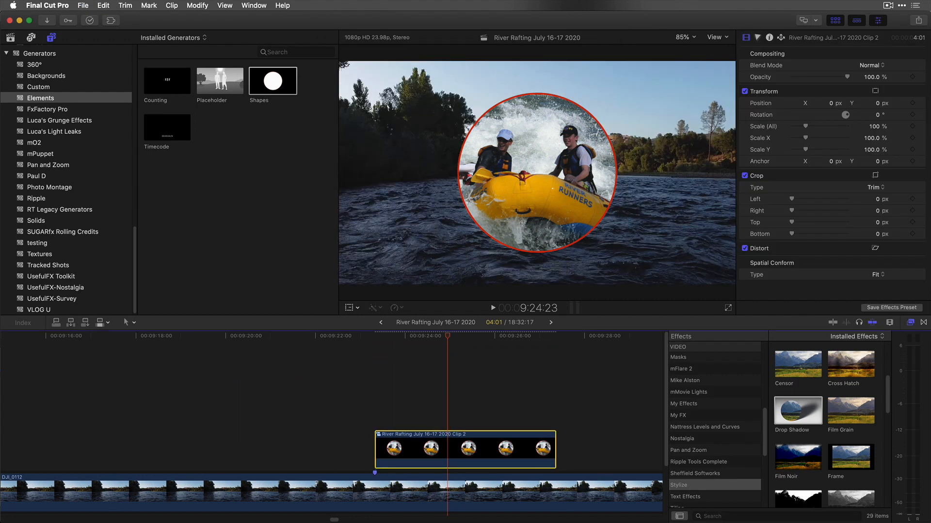
pyautogui.moveTo(537, 172); pyautogui.dragTo(481, 157)
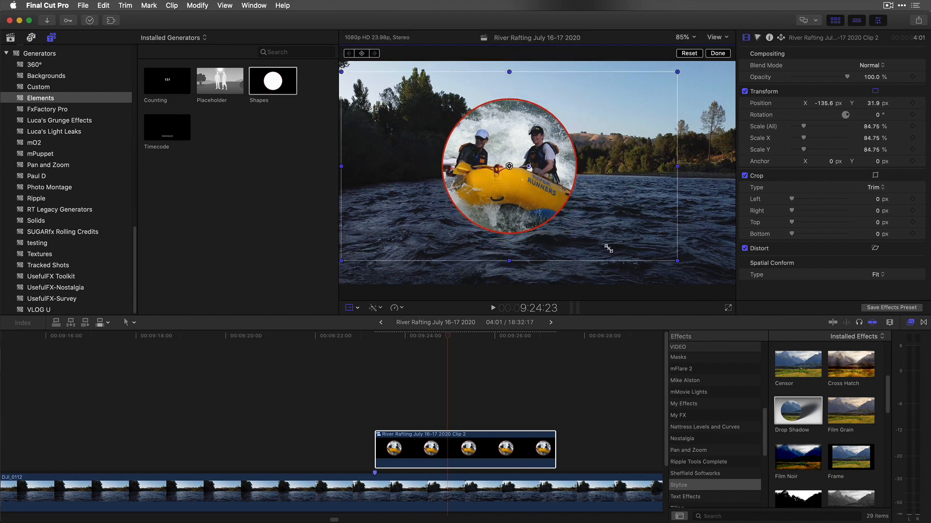
pyautogui.moveTo(508, 166); pyautogui.dragTo(603, 157)
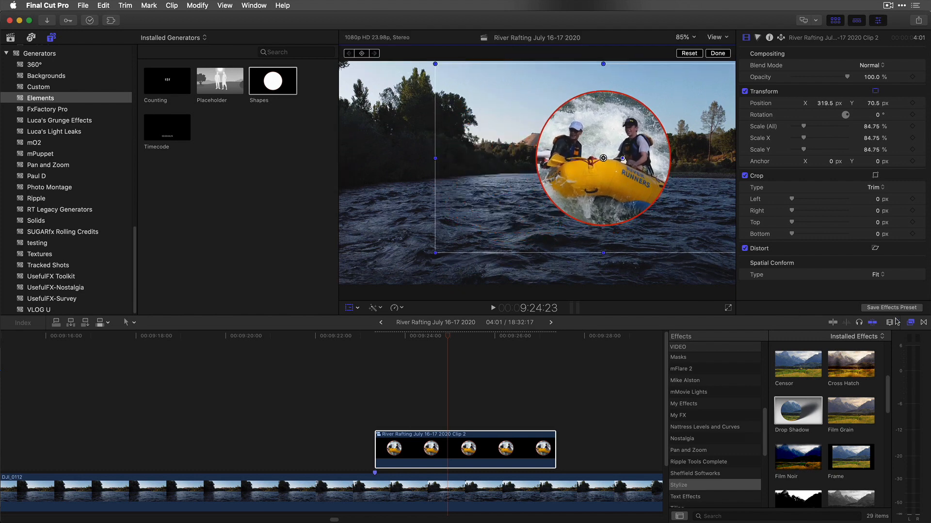